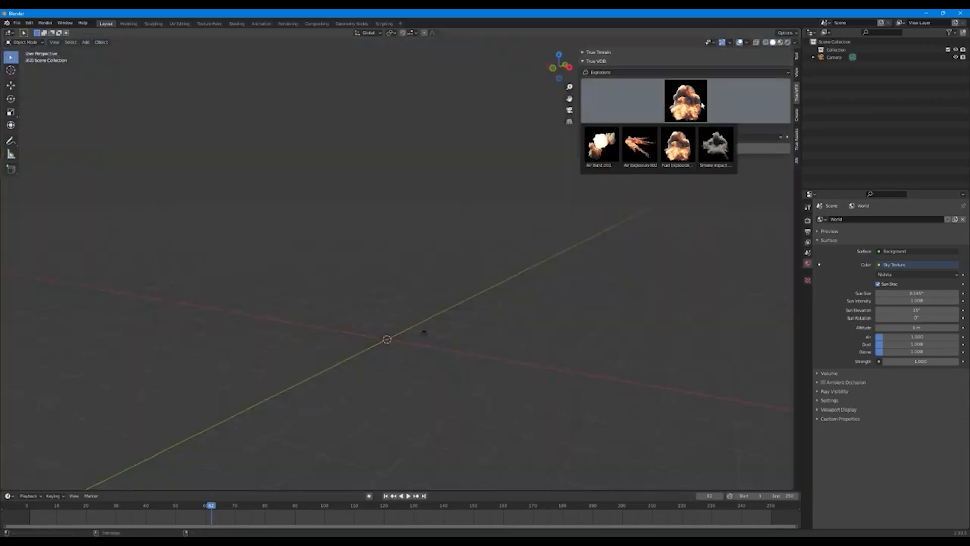
# - Preview the fire, magic and weather categories, then add Air Explosion 002 from Explosions to the scene
pyautogui.click(638, 147)
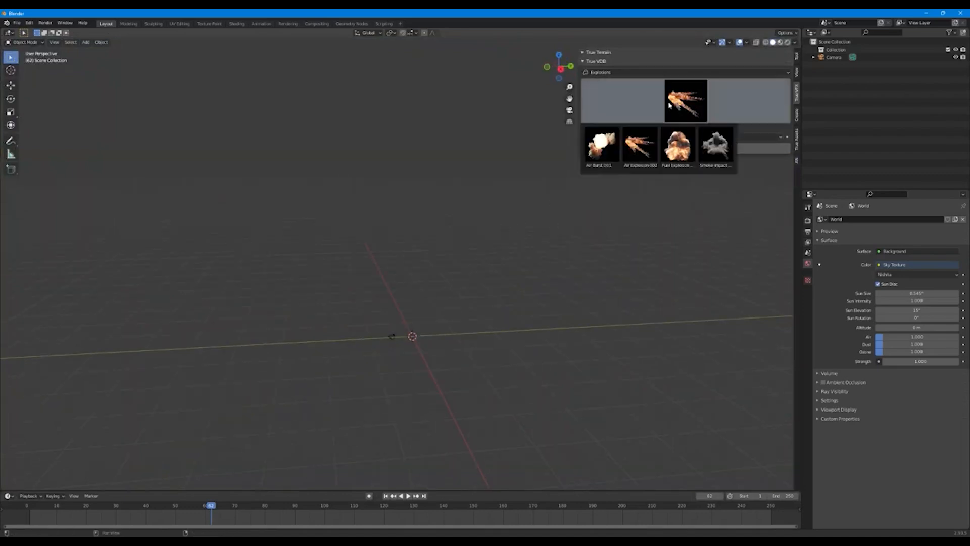
pyautogui.click(618, 72)
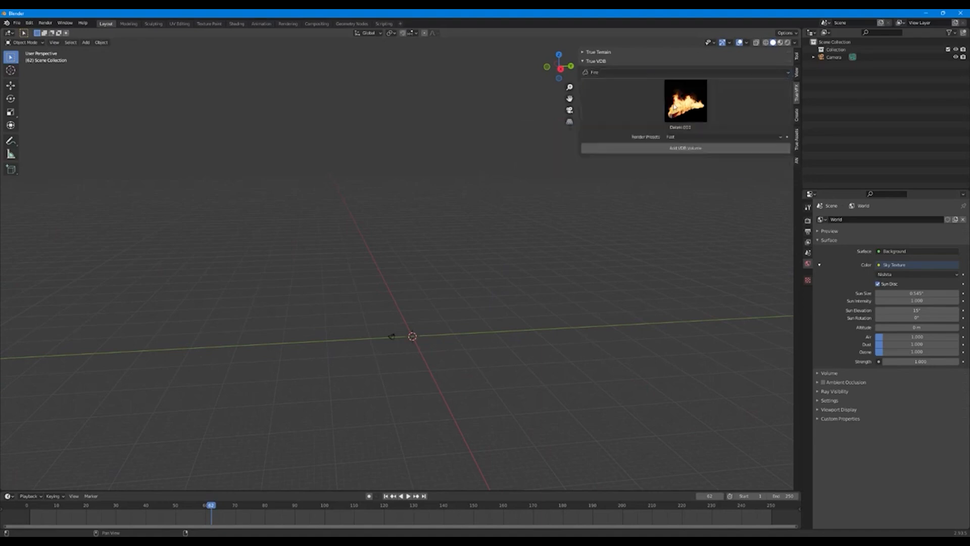
pyautogui.click(685, 71)
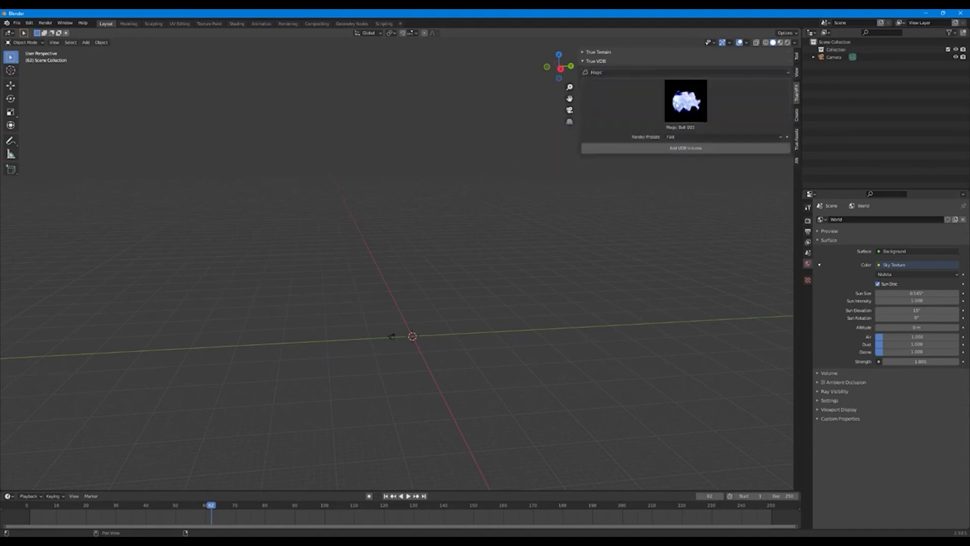
pyautogui.click(596, 71)
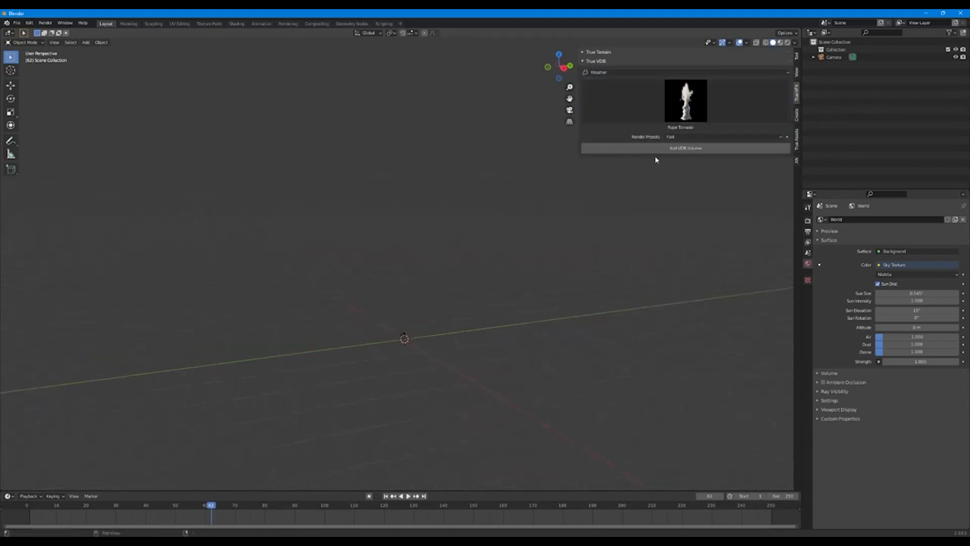
pyautogui.click(685, 147)
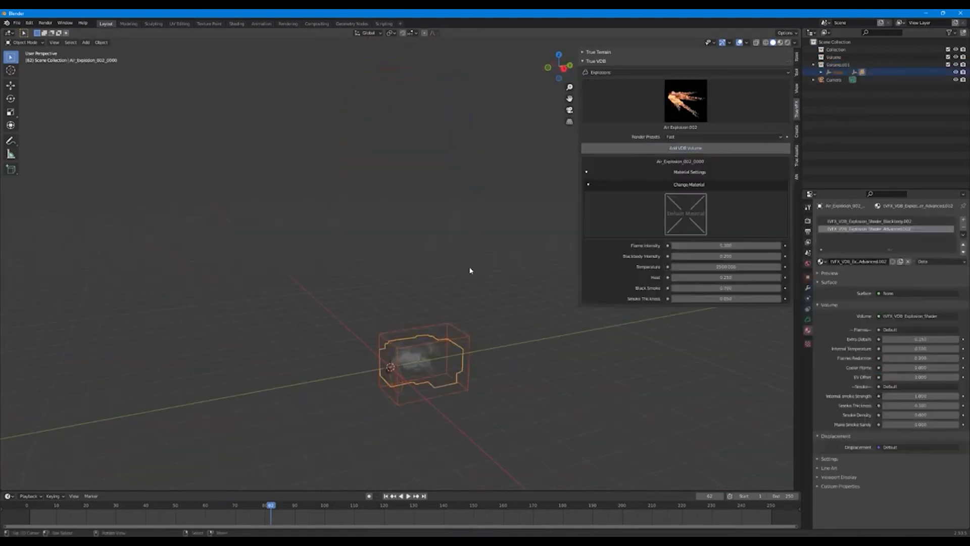
# - Show the True Space galaxy and nebula background grid from the N-panel tab
pyautogui.click(404, 495)
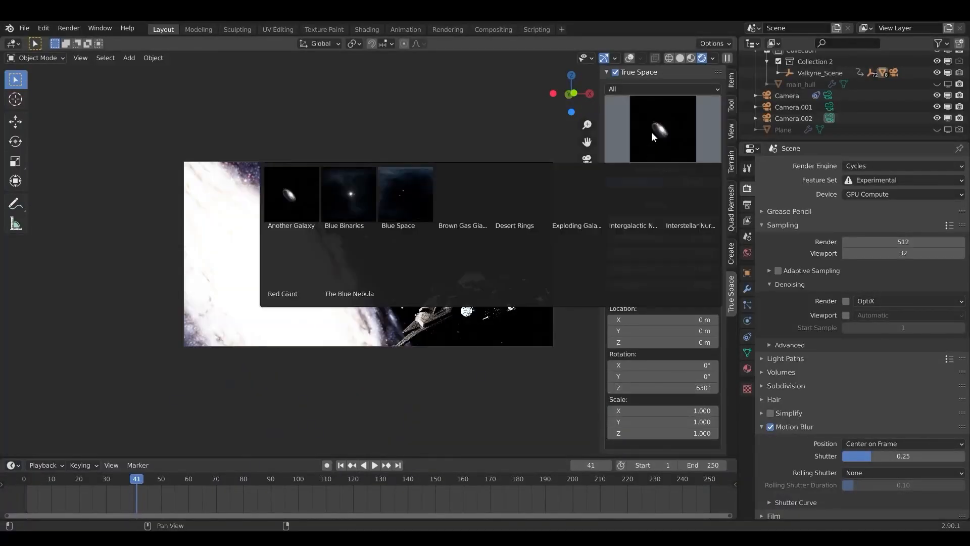
# - Append the Myricaria weed from the True Grass Weeds tab alongside the other grass collections
pyautogui.click(290, 193)
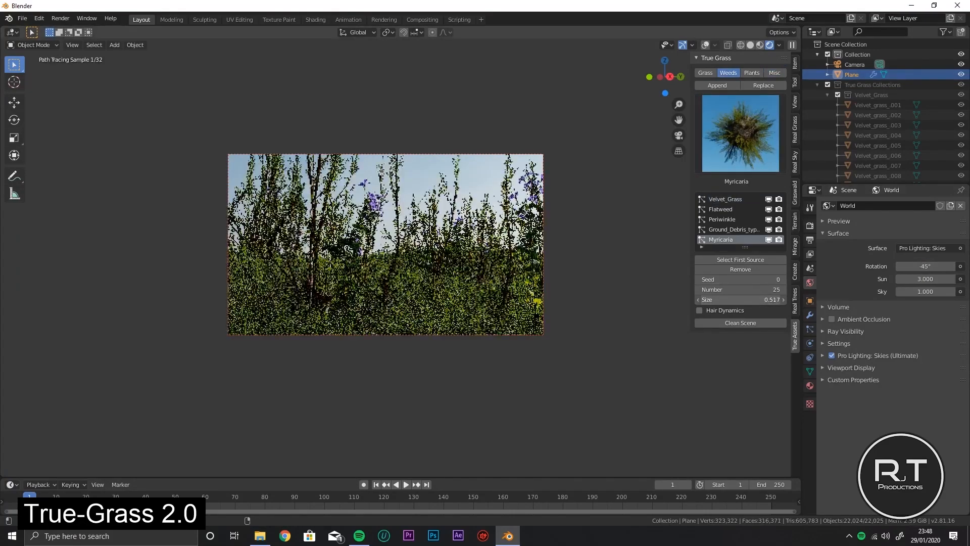
# - View the rendered True Mars planet with its atmosphere and Dust Storm Clouds
pyautogui.click(750, 72)
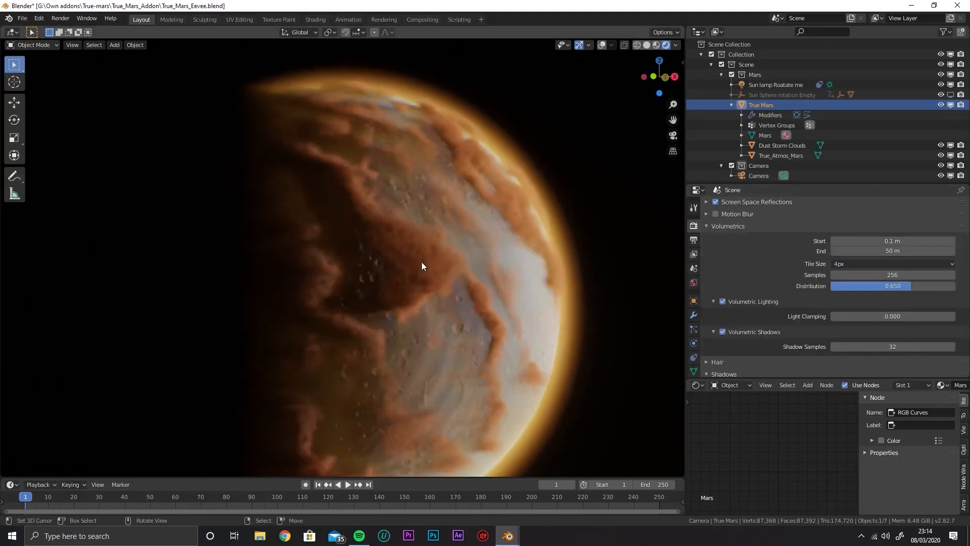
# - Switch to the web browser showing the Blender Market Black Friday sale homepage
pyautogui.click(781, 144)
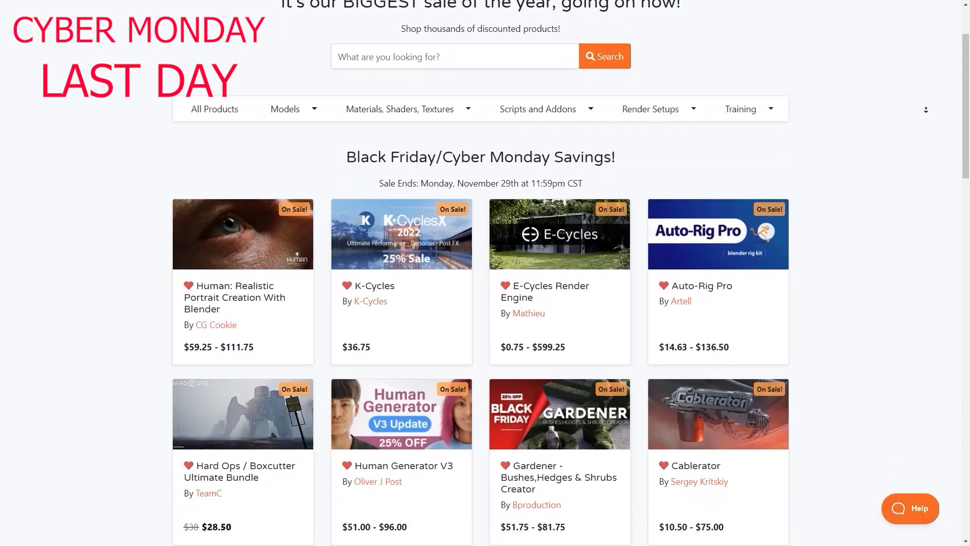
# - Scroll through the Black Friday savings to reach the All Products catalogue sorted by Most Sales
pyautogui.scroll(-3)
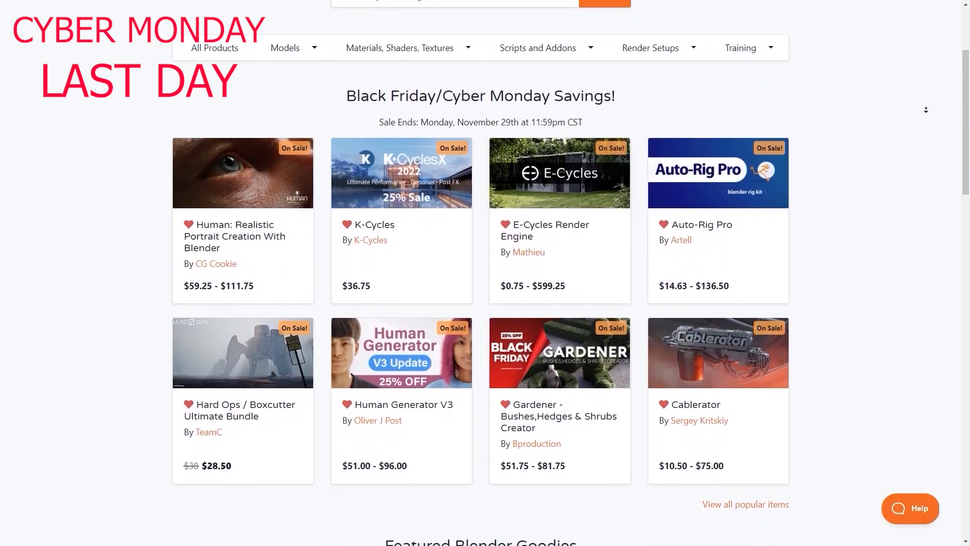
pyautogui.scroll(-3)
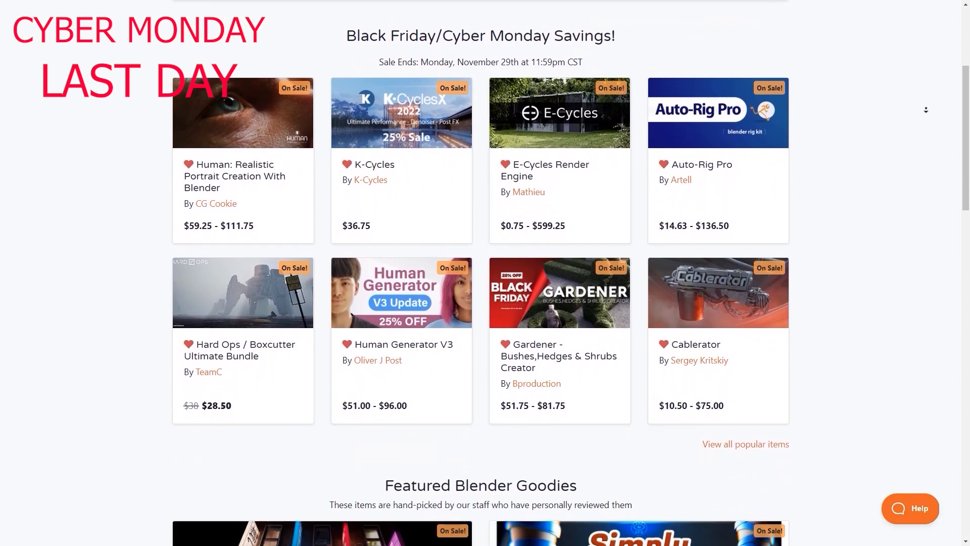
pyautogui.scroll(-3)
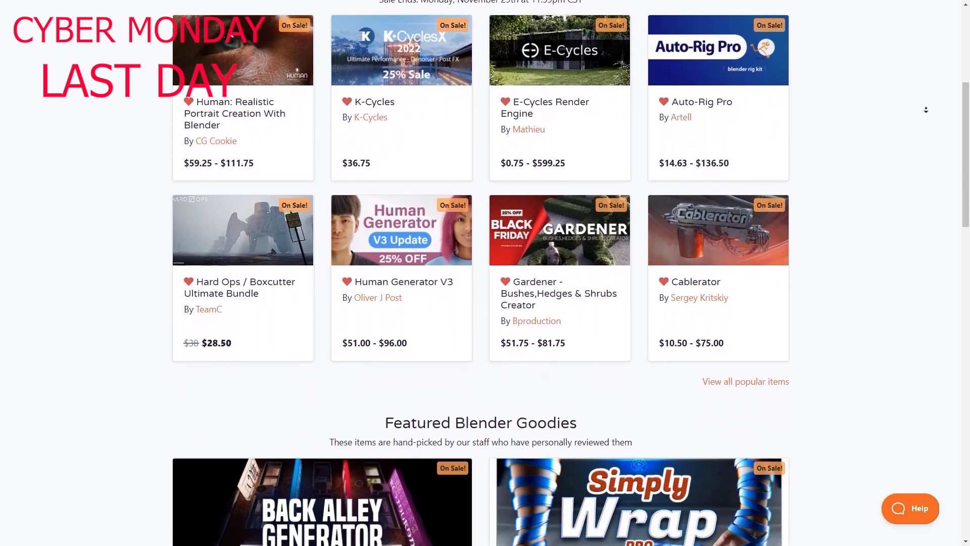
pyautogui.scroll(-3)
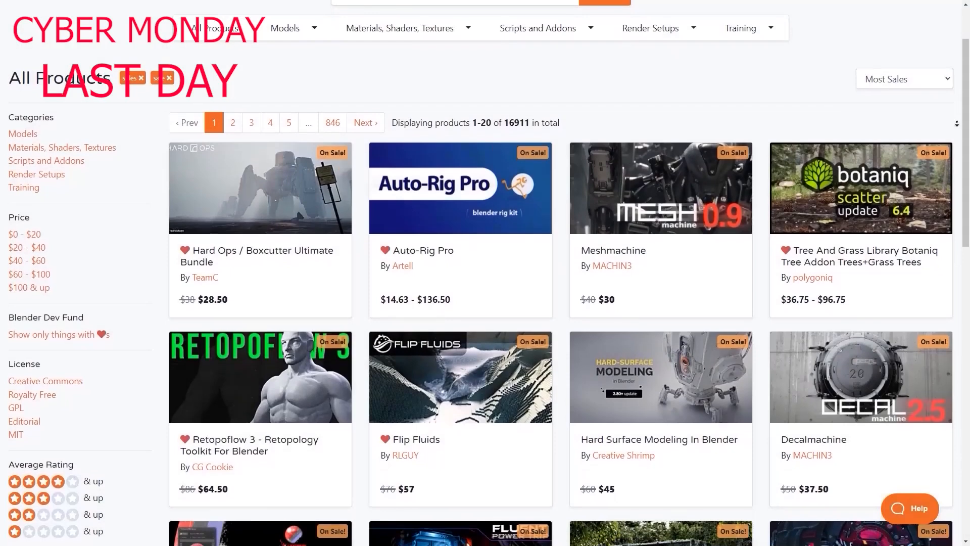
# - Scroll the most-sales listing to reveal Scatter 5, The Grass Essentials and Kit Ops 2 Pro
pyautogui.scroll(-3)
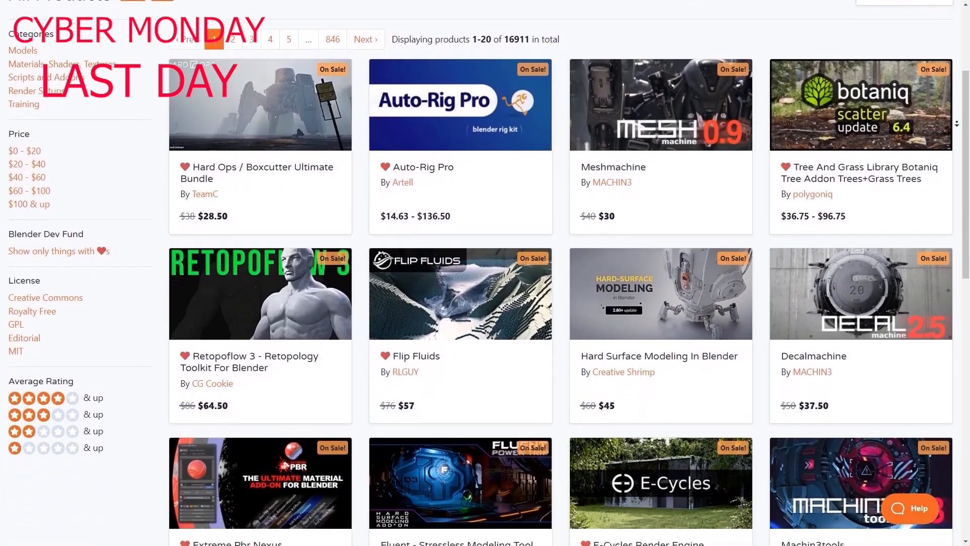
pyautogui.scroll(-3)
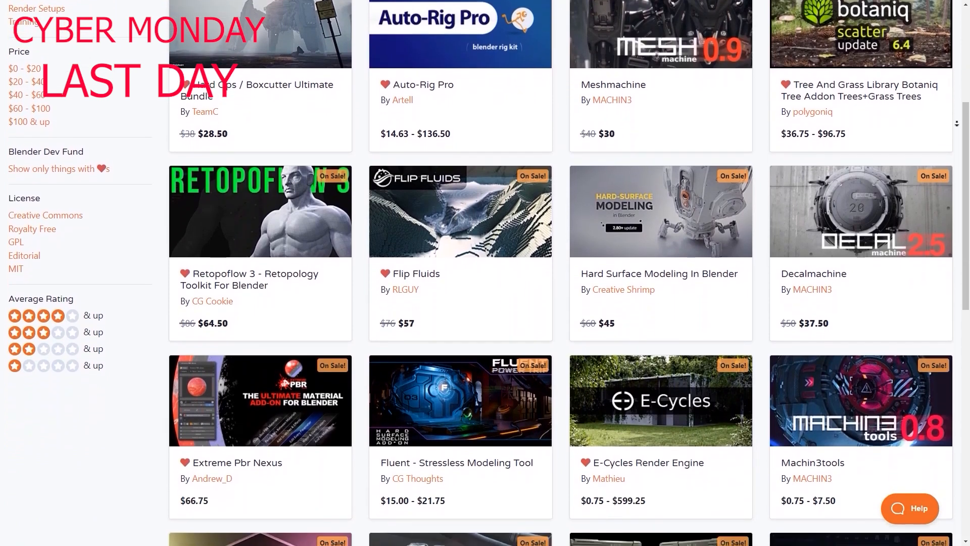
pyautogui.scroll(-3)
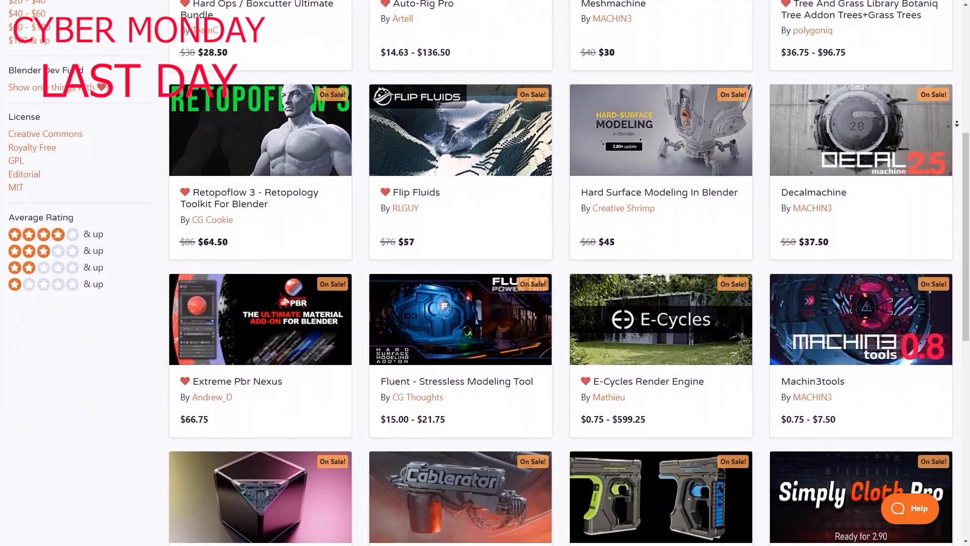
pyautogui.scroll(-3)
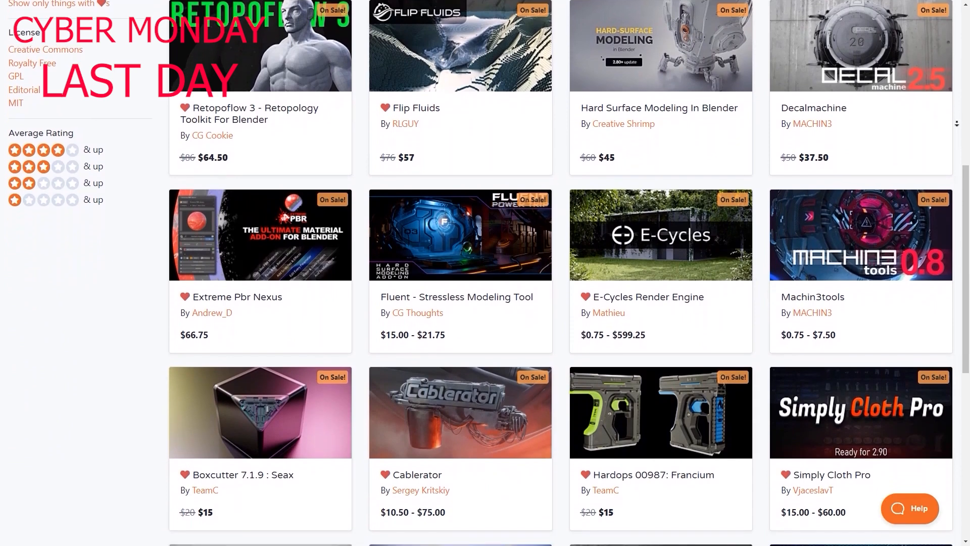
pyautogui.scroll(-3)
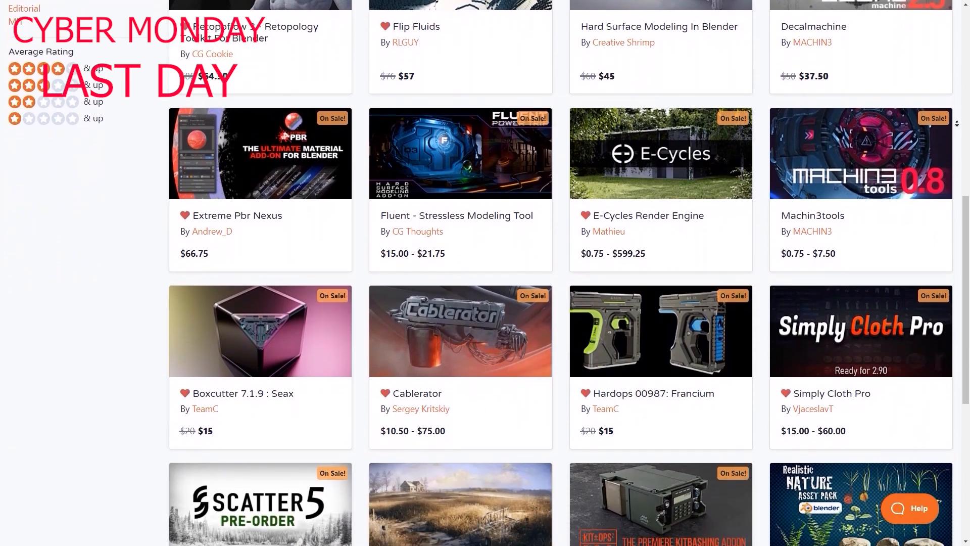
pyautogui.scroll(-3)
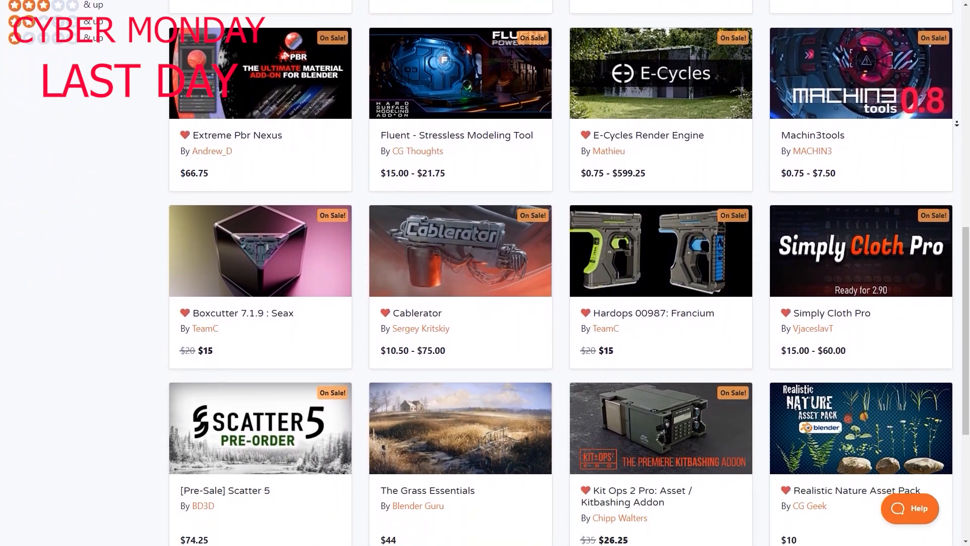